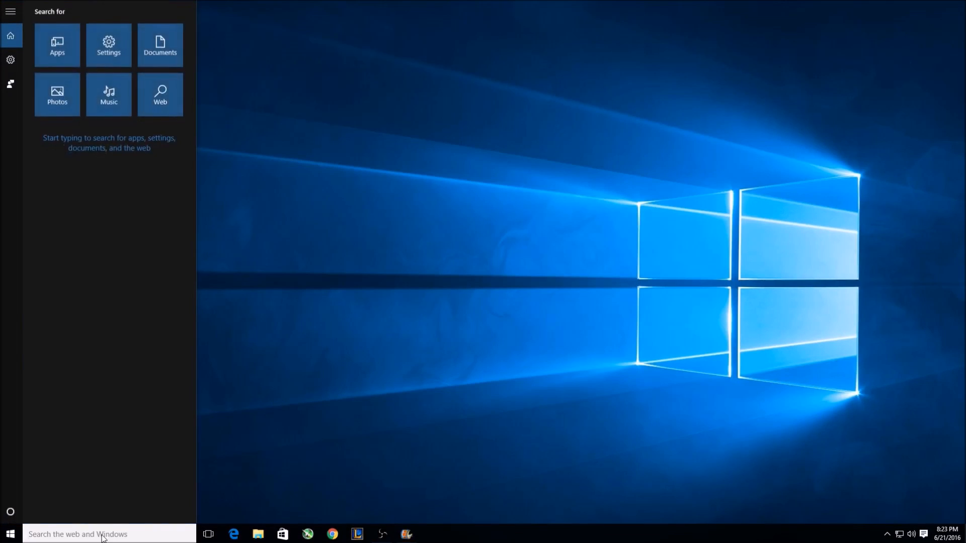
# Search the Start menu for 'disk managment' and launch Create and format hard disk partitions
pyautogui.write('disk managment')
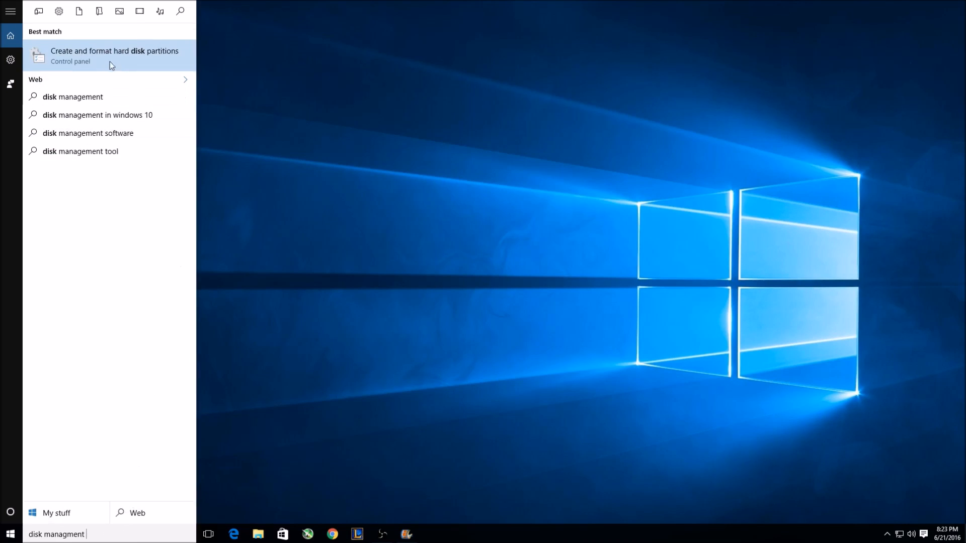
pyautogui.click(114, 55)
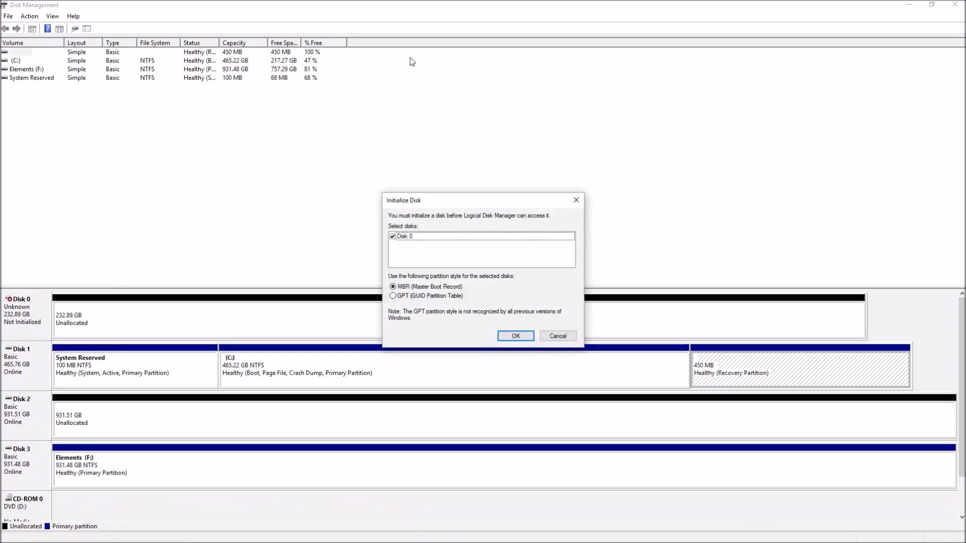
pyautogui.moveTo(432, 220)
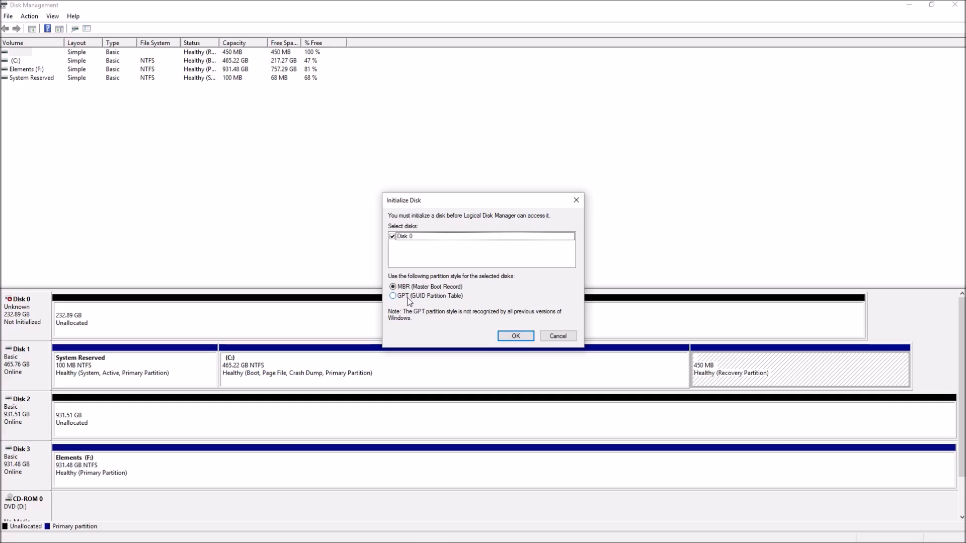
# Confirm the Initialize Disk dialog so Disk 0 becomes a basic online disk
pyautogui.click(515, 336)
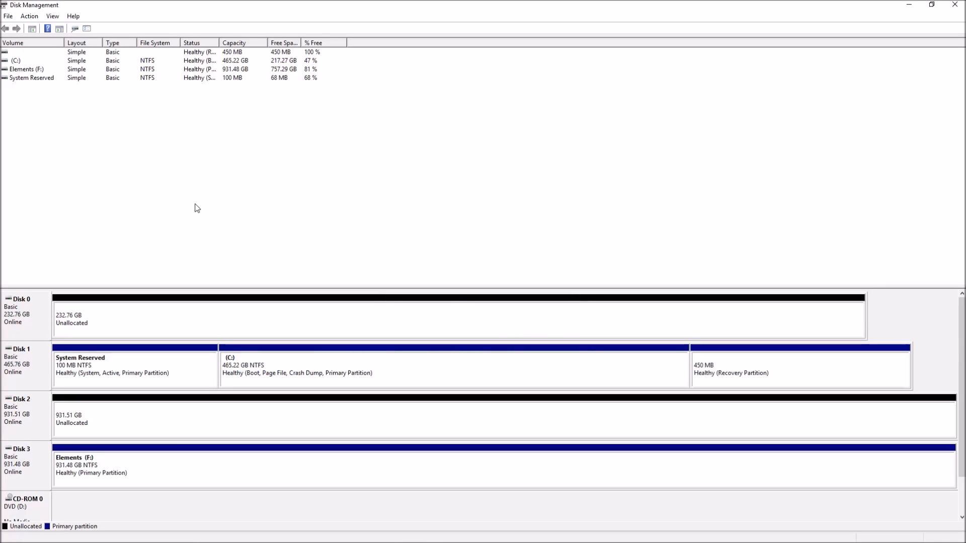
pyautogui.moveTo(65, 440)
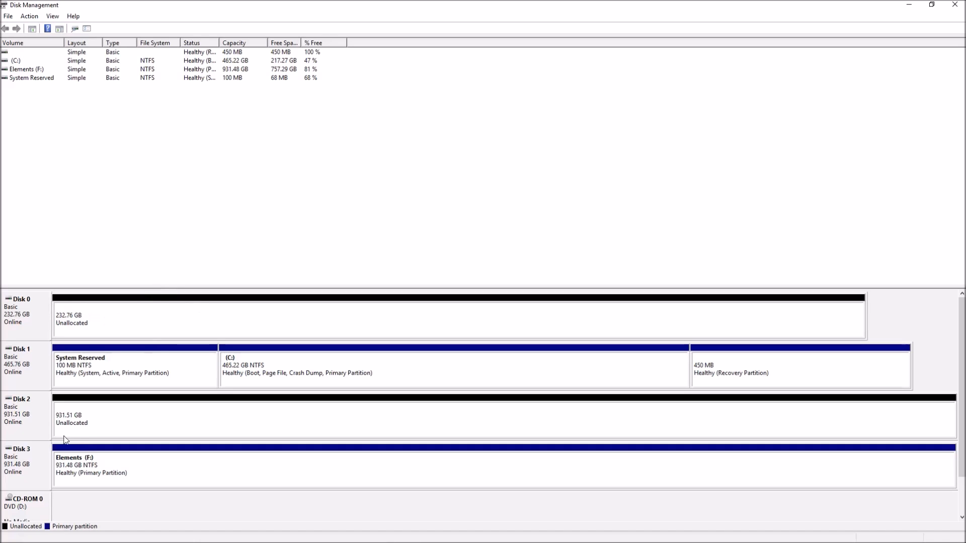
pyautogui.moveTo(45, 429)
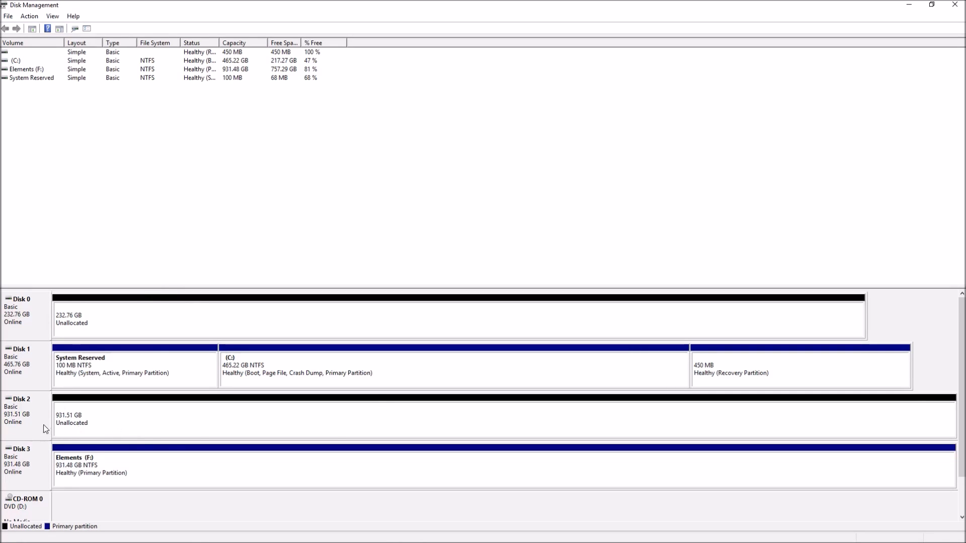
pyautogui.moveTo(117, 323)
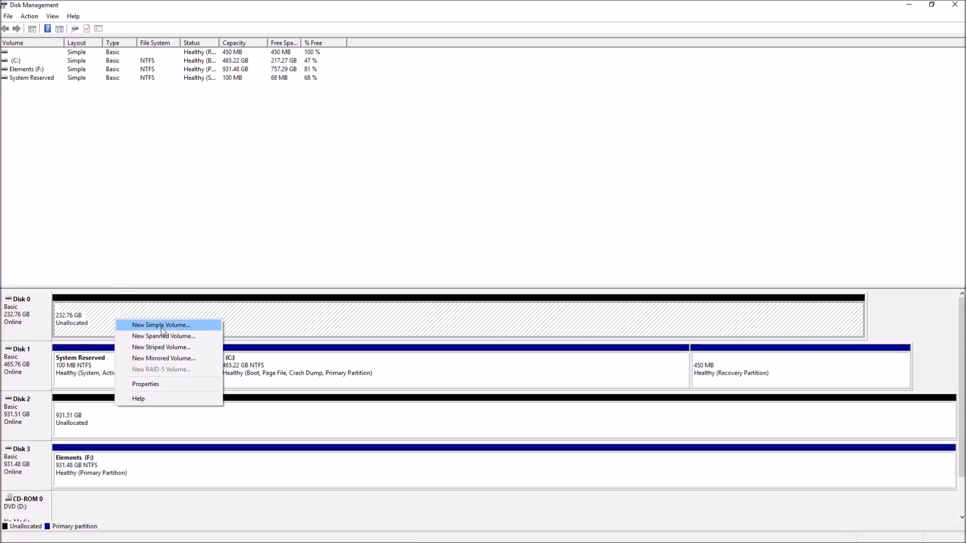
# Start a New Simple Volume on Disk 0 at maximum size with drive letter B
pyautogui.click(161, 325)
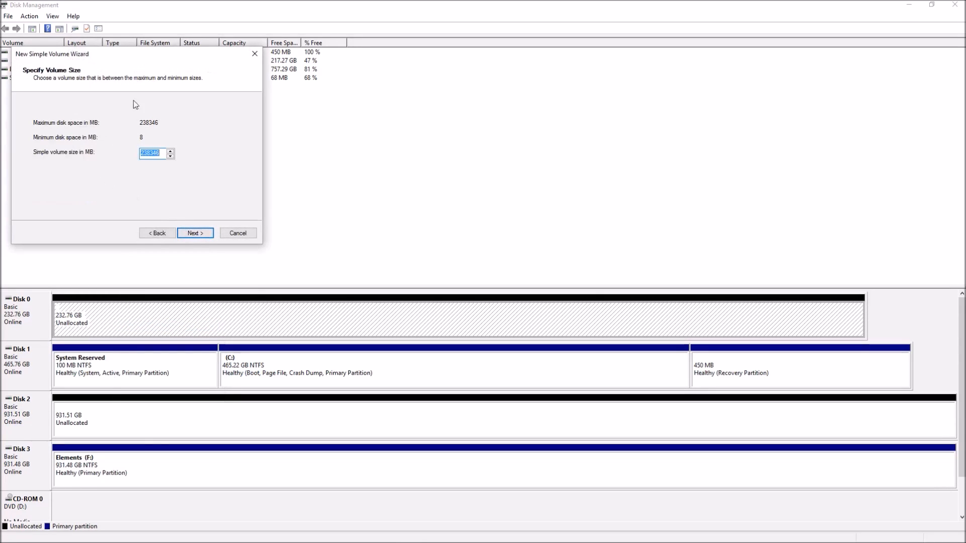
pyautogui.click(194, 233)
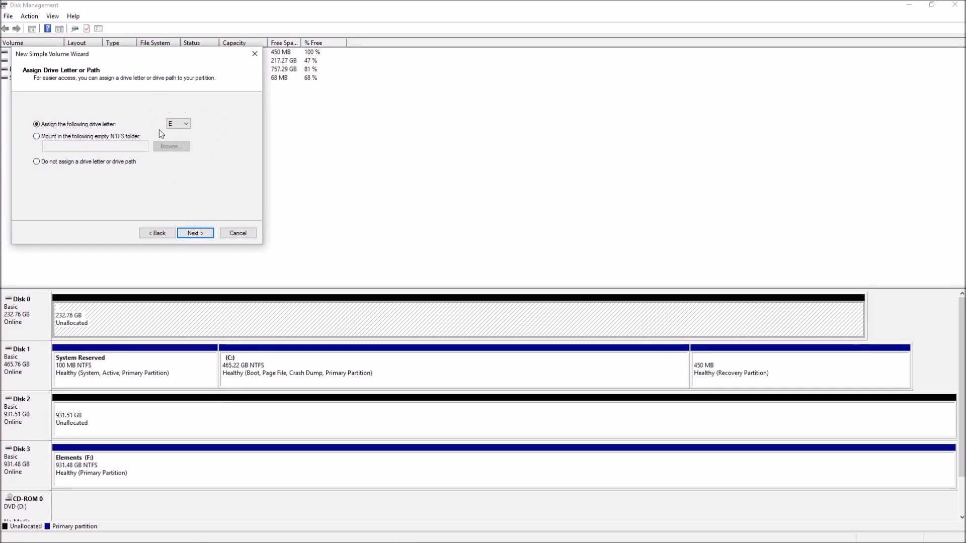
pyautogui.click(178, 124)
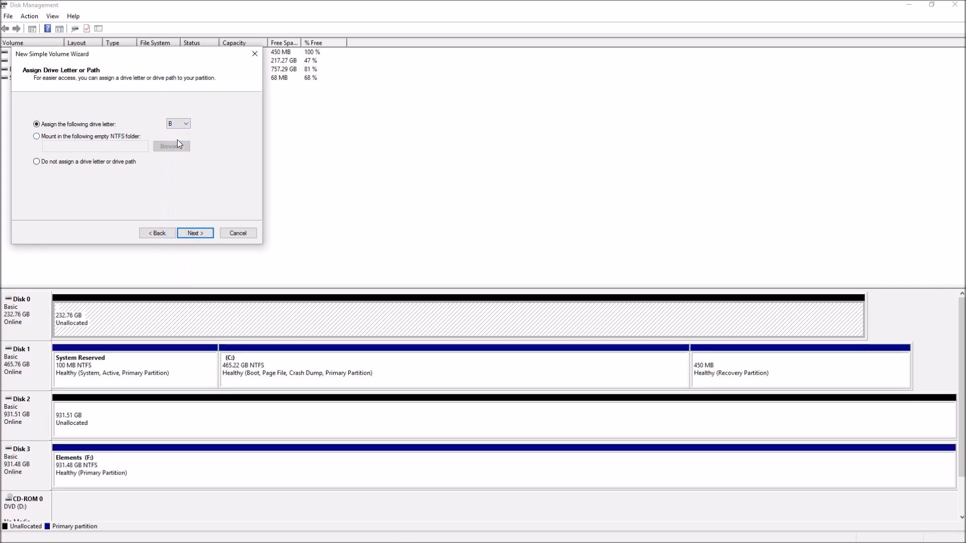
pyautogui.click(186, 124)
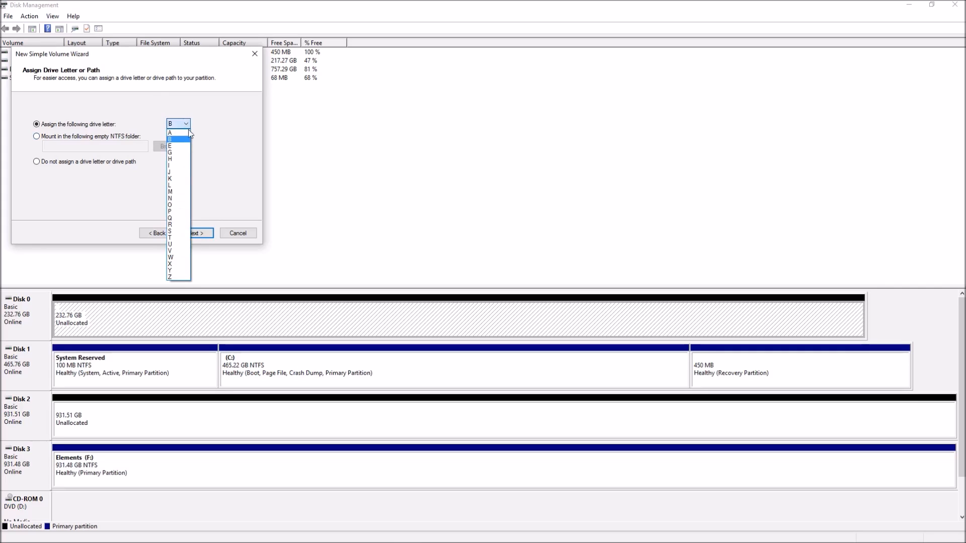
pyautogui.moveTo(181, 143)
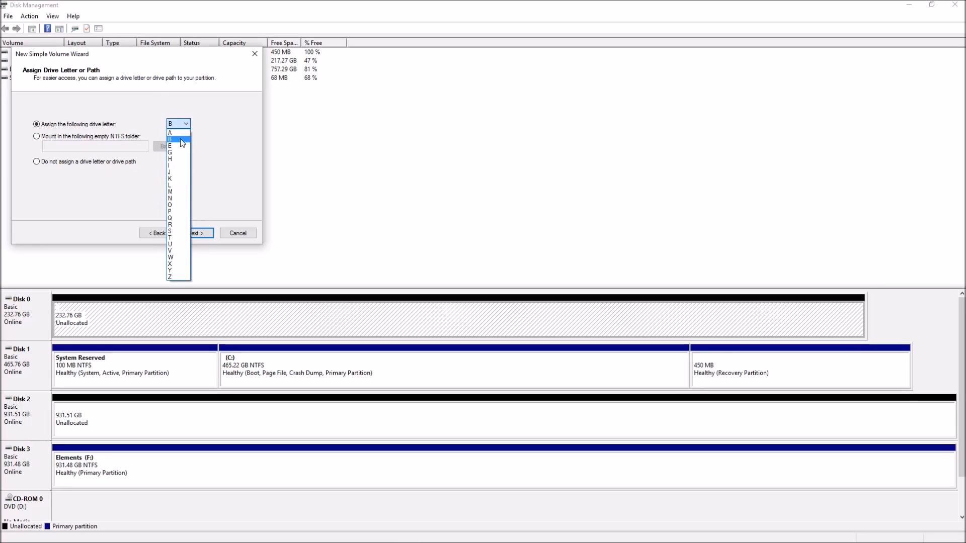
pyautogui.click(195, 233)
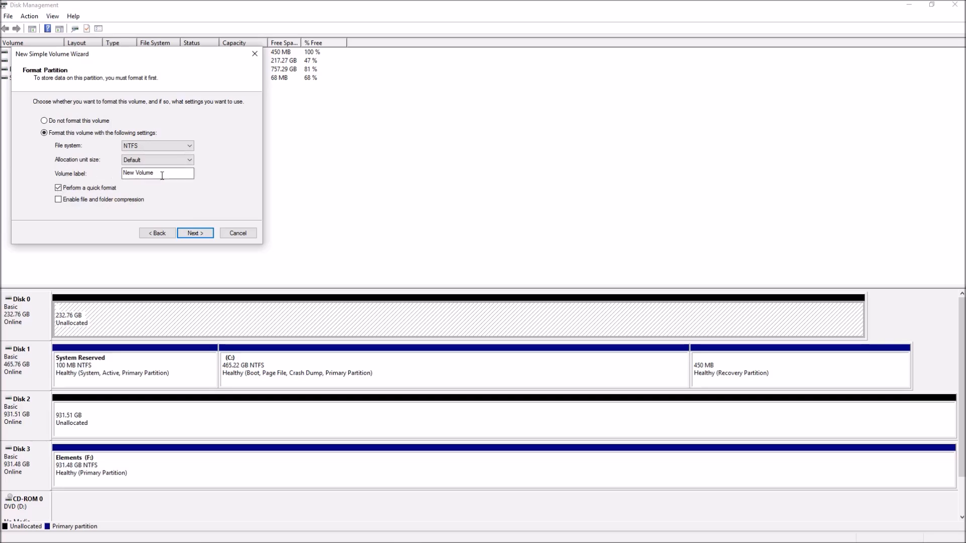
# Label the volume 'Boot Drive', keep NTFS quick format and finish creating it as B:
pyautogui.press('BackSpace')
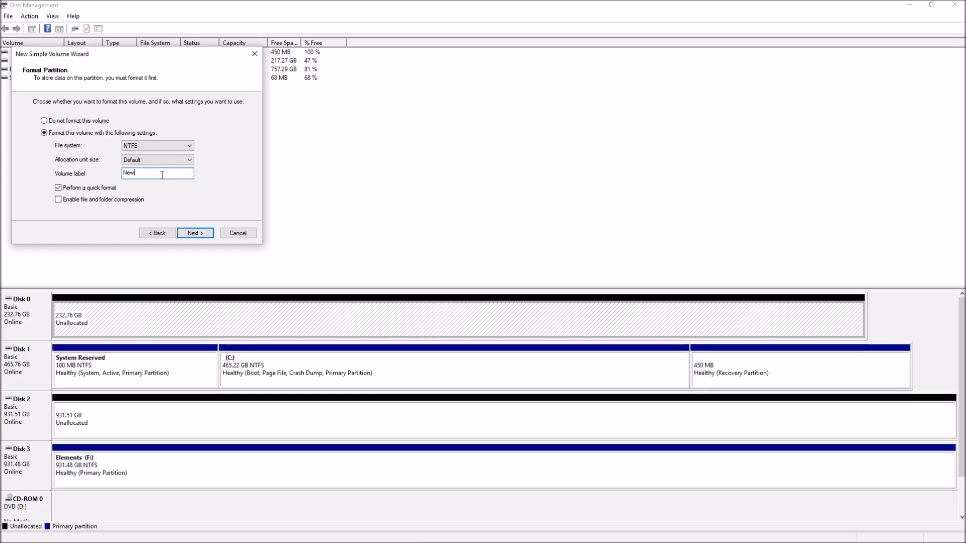
pyautogui.write('B')
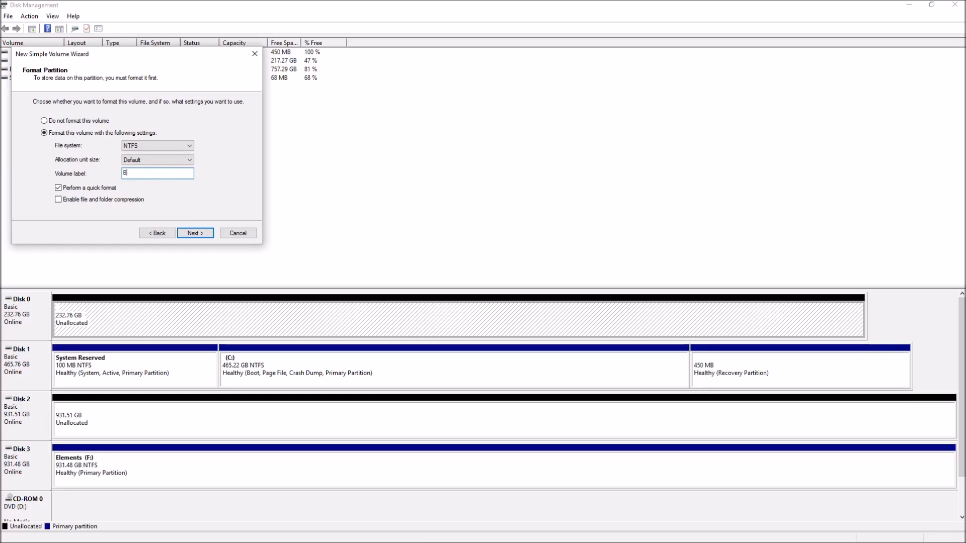
pyautogui.write('oot Drive')
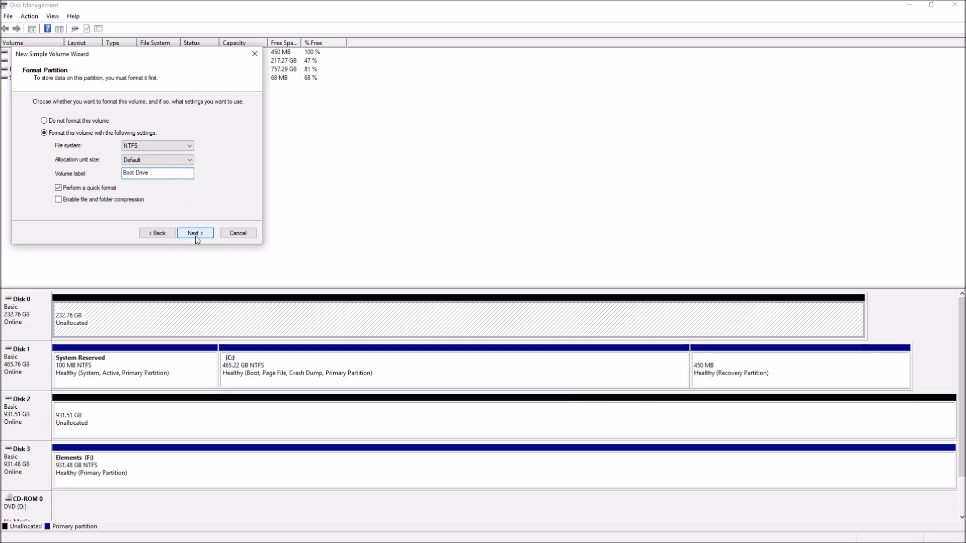
pyautogui.click(194, 232)
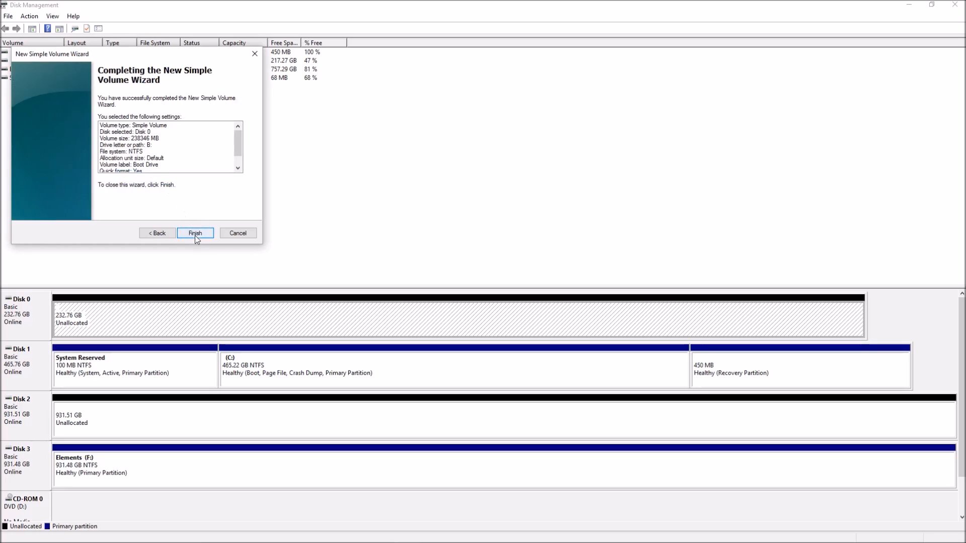
pyautogui.click(194, 232)
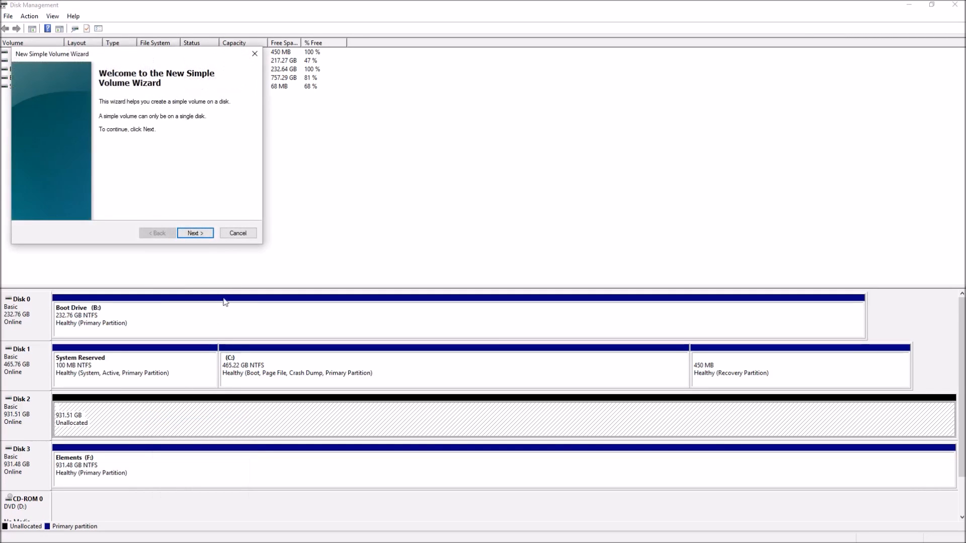
# Advance Disk 2's volume wizard and assign drive letter S
pyautogui.click(194, 233)
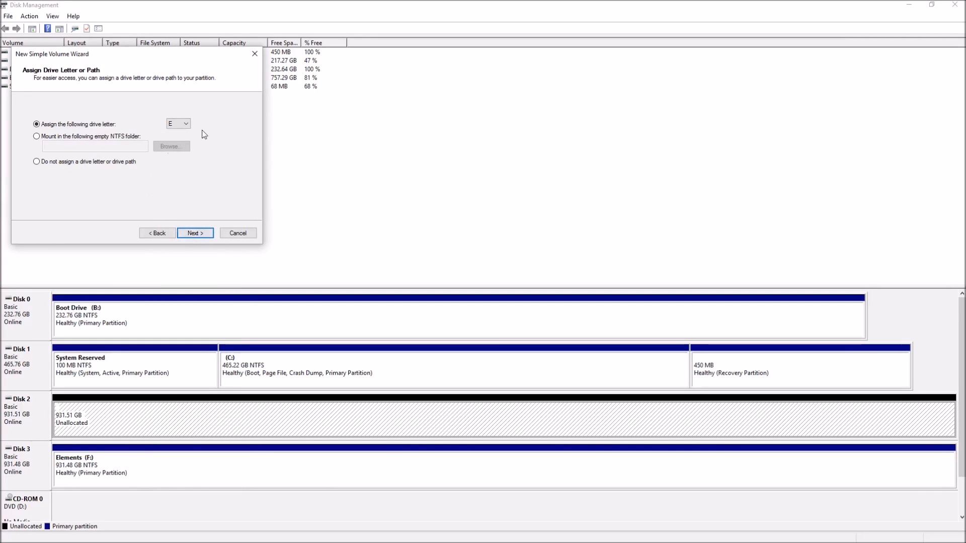
pyautogui.click(187, 124)
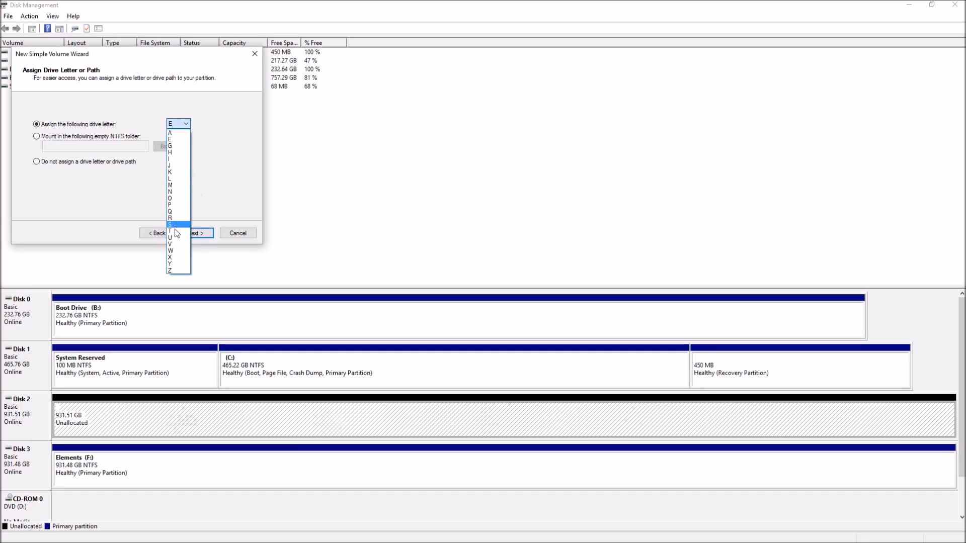
pyautogui.click(170, 224)
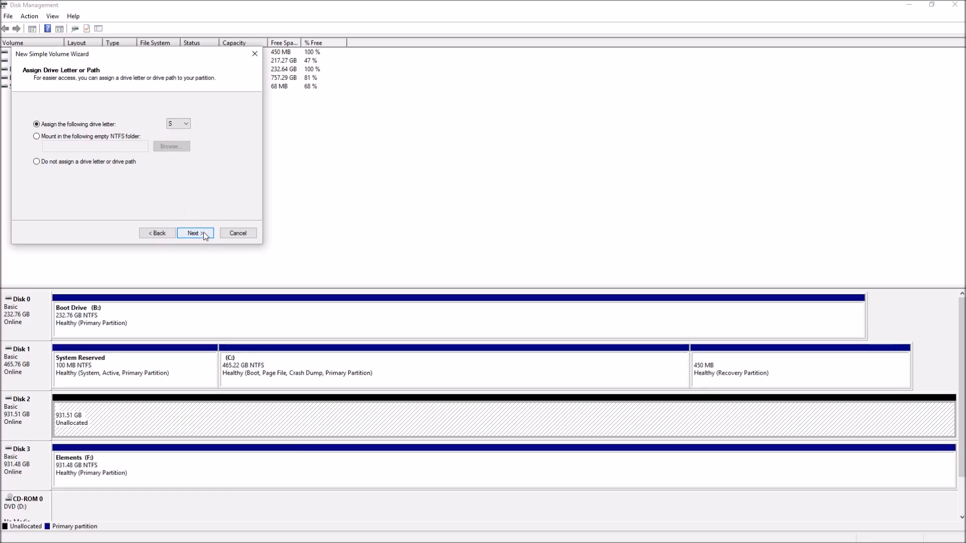
pyautogui.click(194, 233)
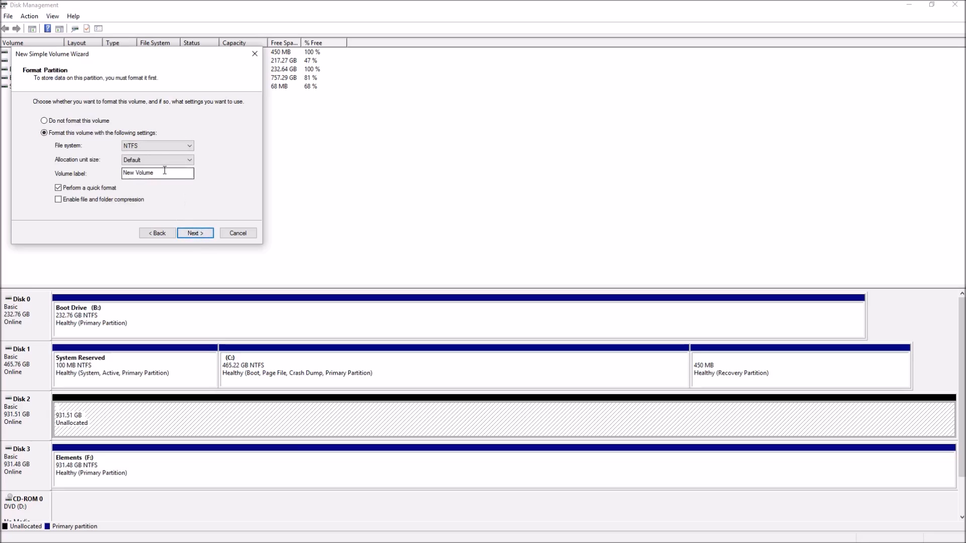
# Label Disk 2's volume 'Storage' and finish creating it as an NTFS volume on S:
pyautogui.write('Sto')
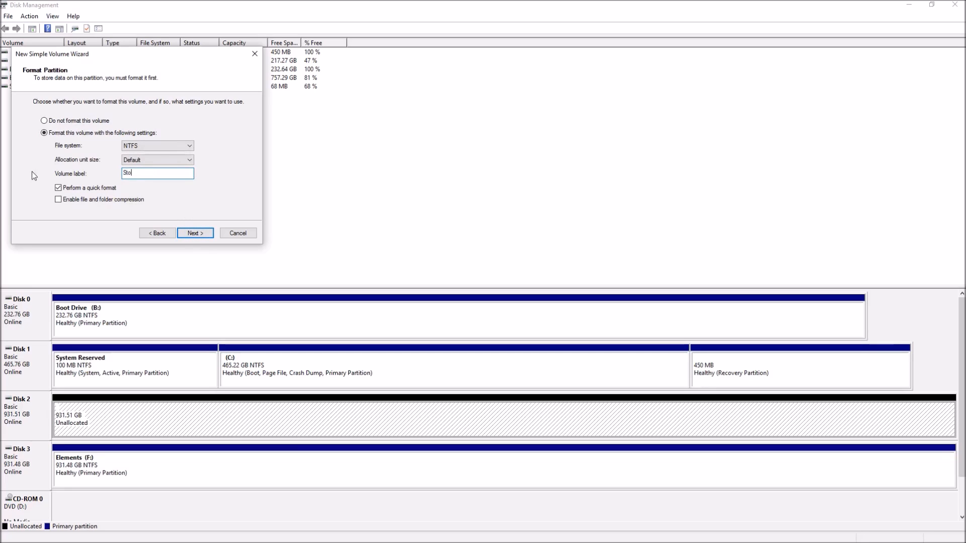
pyautogui.click(194, 232)
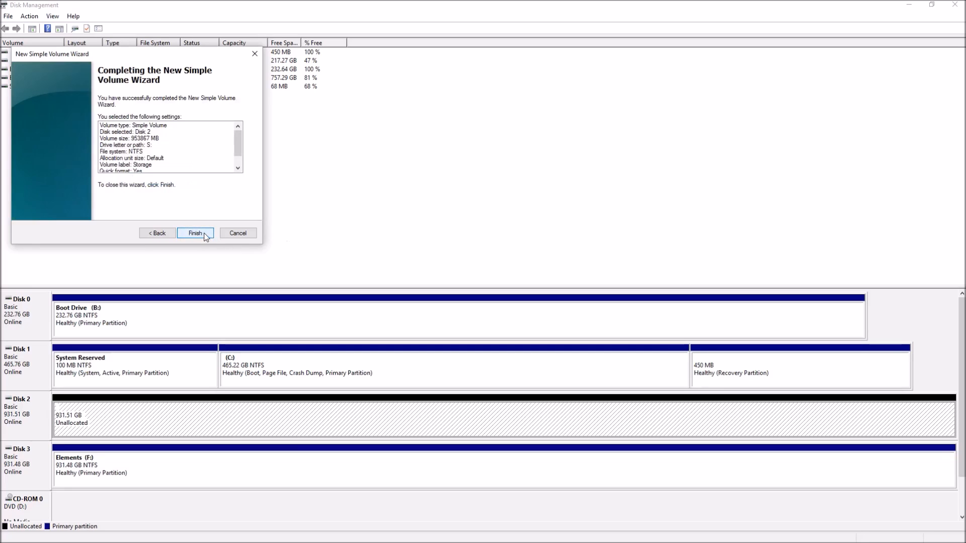
pyautogui.click(195, 232)
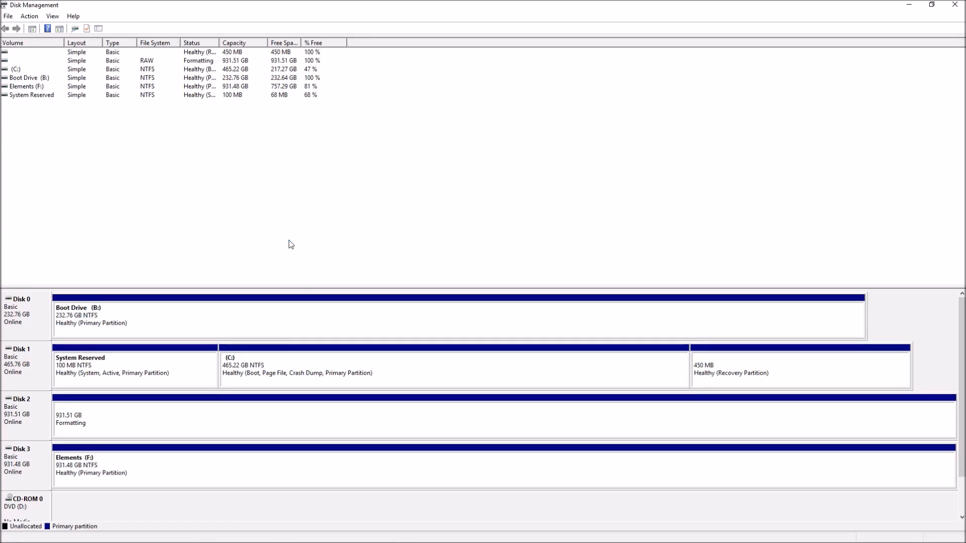